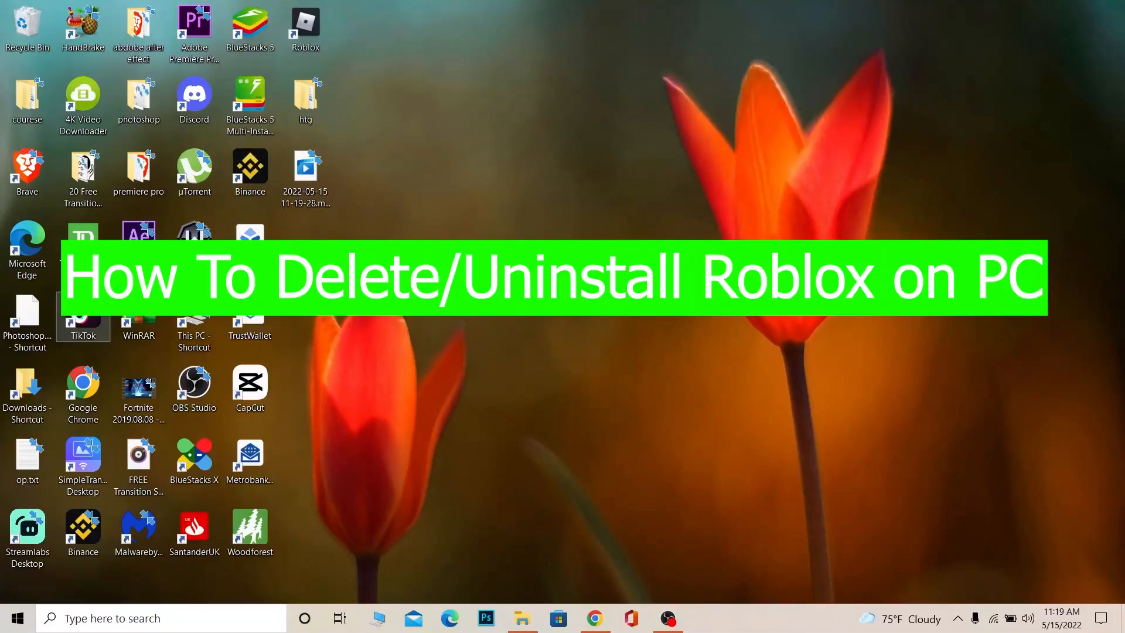
- Close the Roblox home page tab in Chrome, closing the browser
click(194, 452)
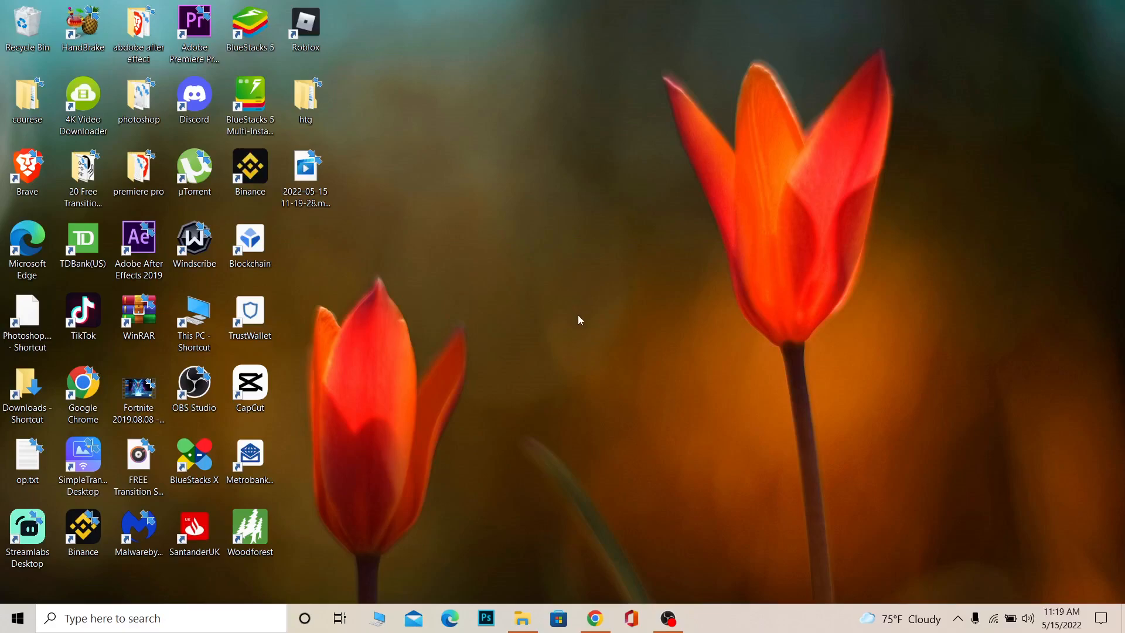
mouse_move(549, 303)
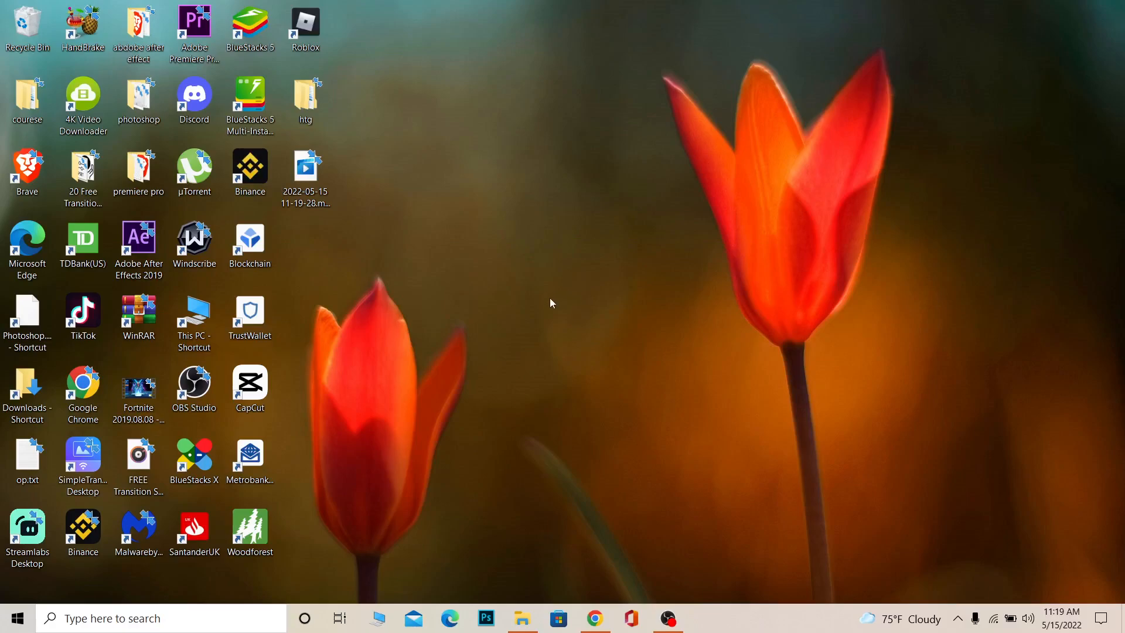
mouse_move(541, 323)
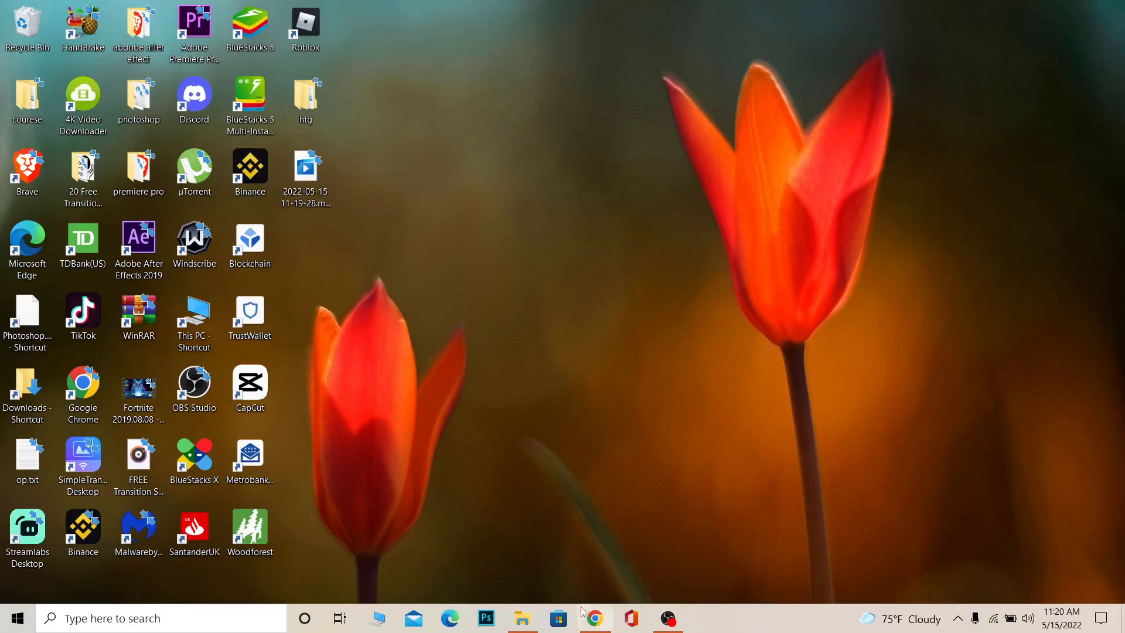
click(598, 618)
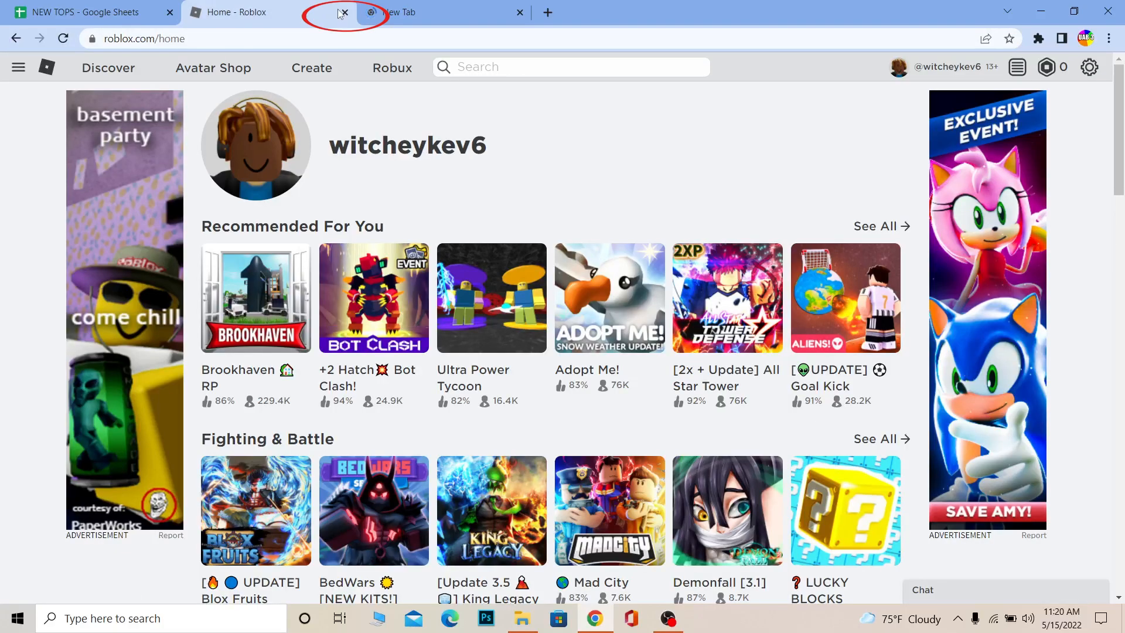
click(343, 12)
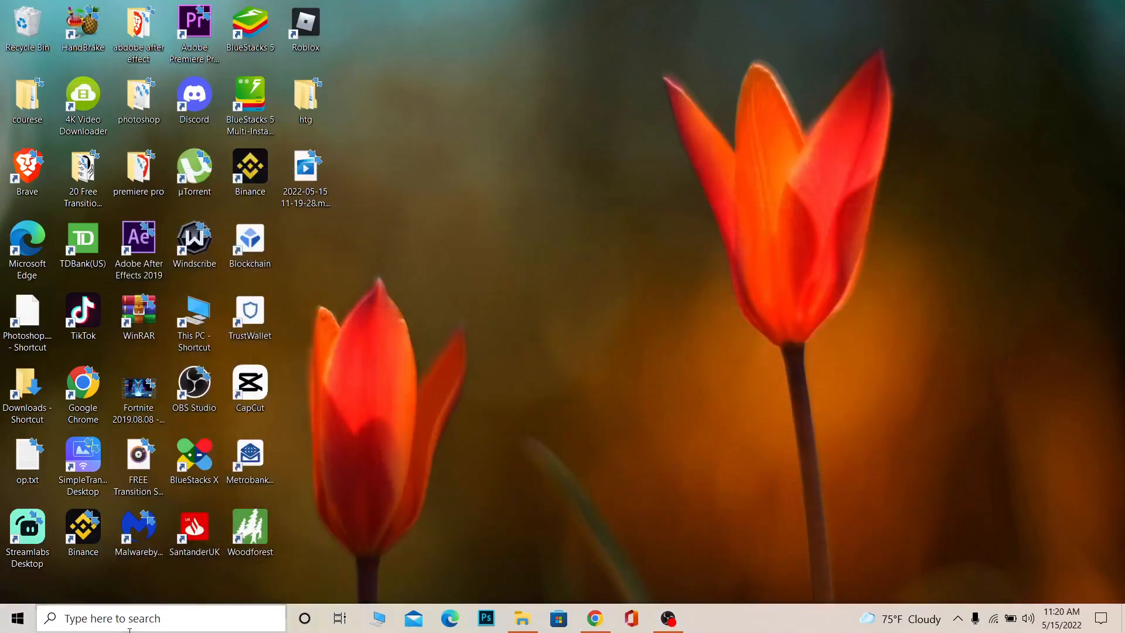
- Open the taskbar search panel showing top apps and recent Roblox items
click(152, 618)
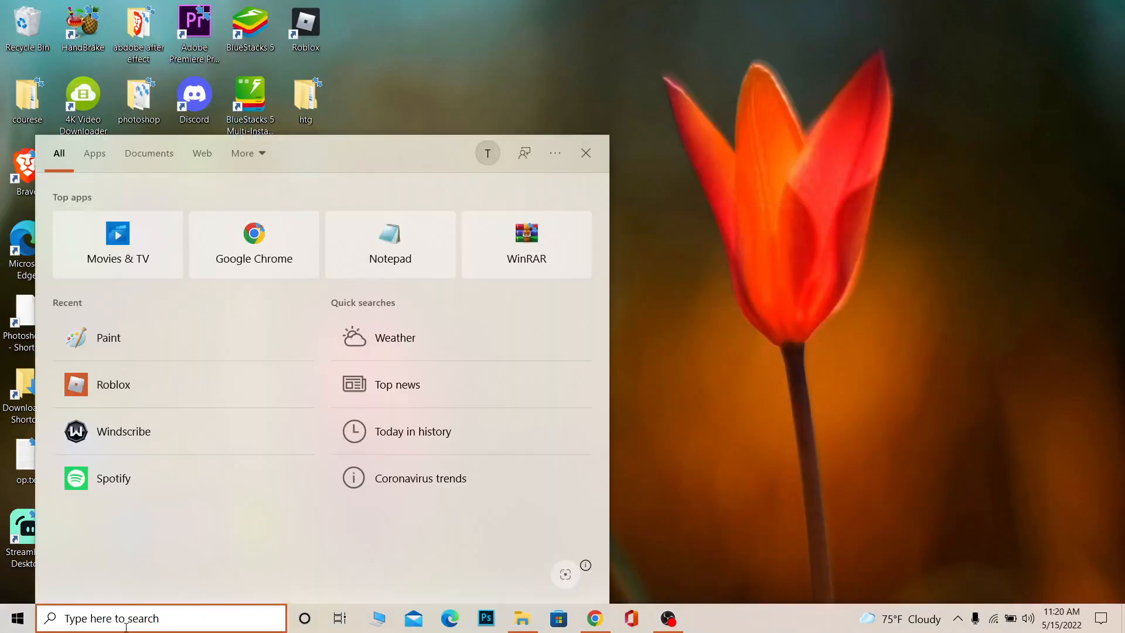
mouse_move(153, 383)
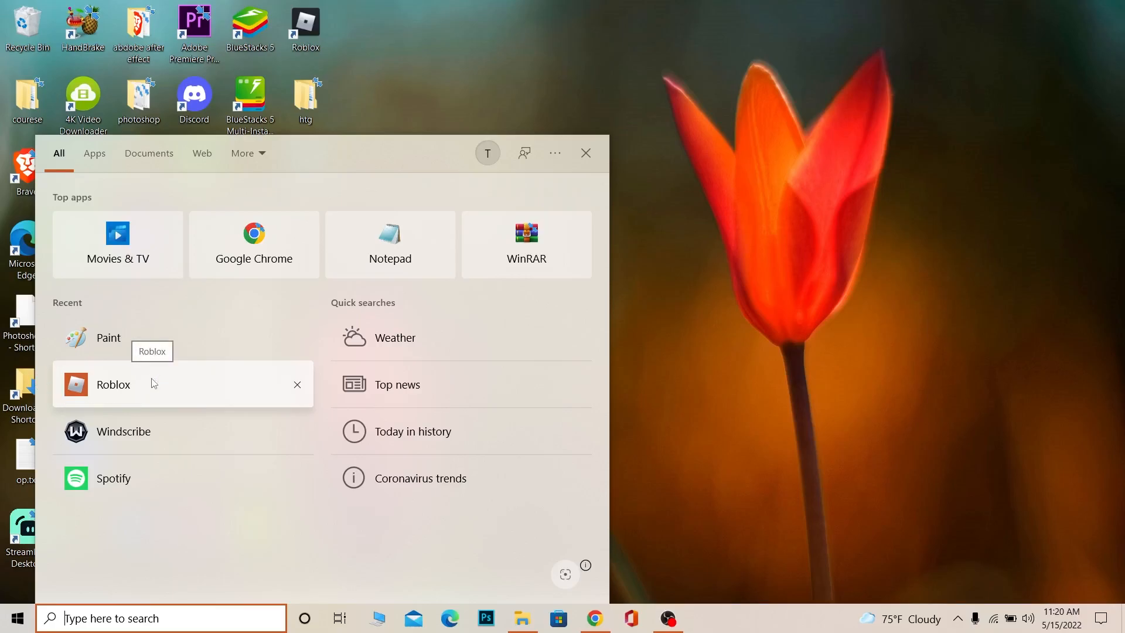
mouse_move(152, 385)
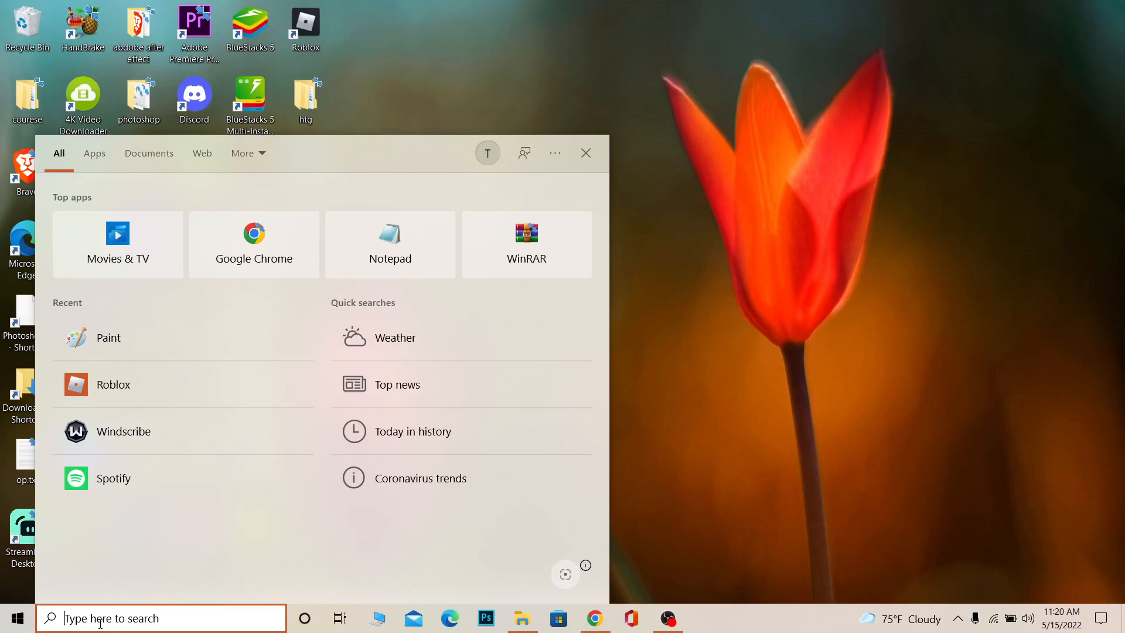
- Search 'ro' and bring up the Roblox best match's actions, including Uninstall
text(ro)
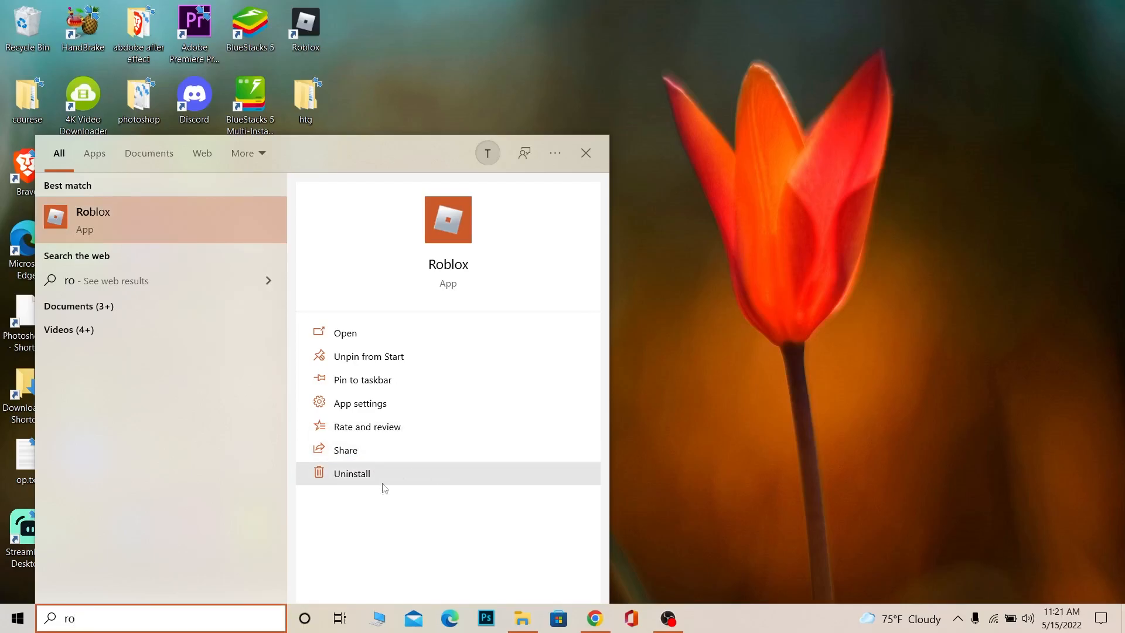
right_click(93, 220)
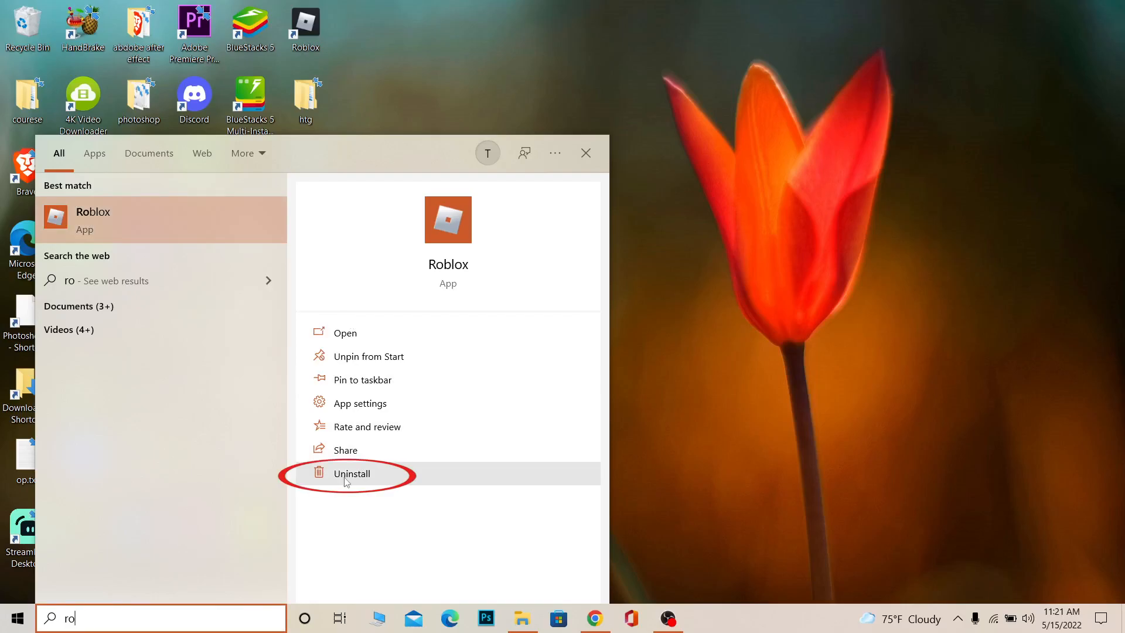
- Uninstall Roblox from the search pane and confirm removal of its related info
click(352, 474)
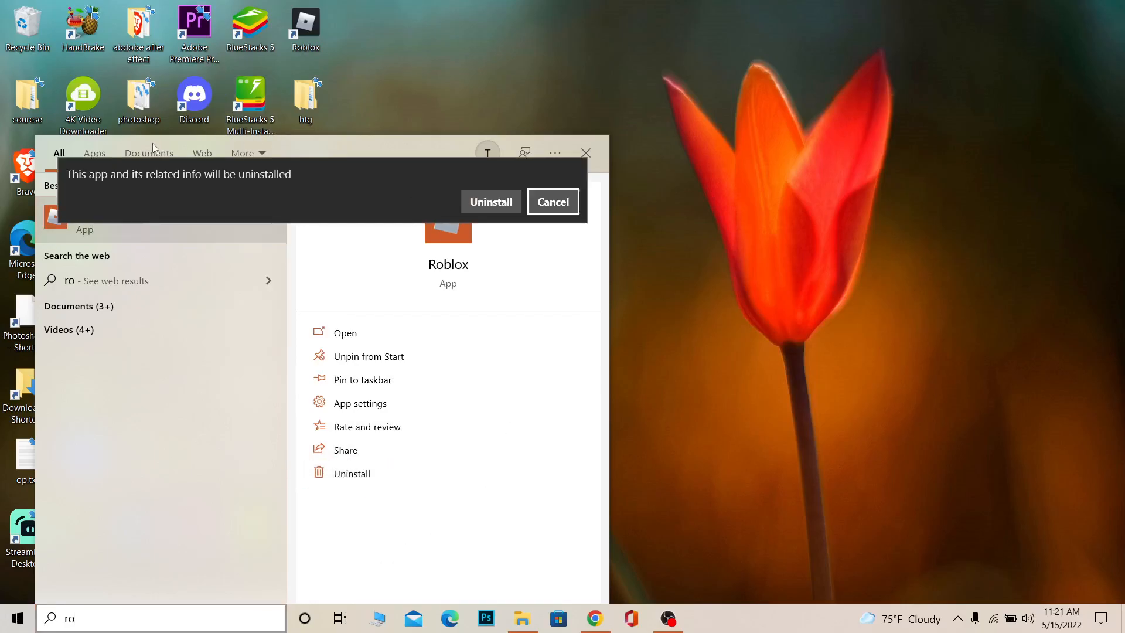
mouse_move(316, 189)
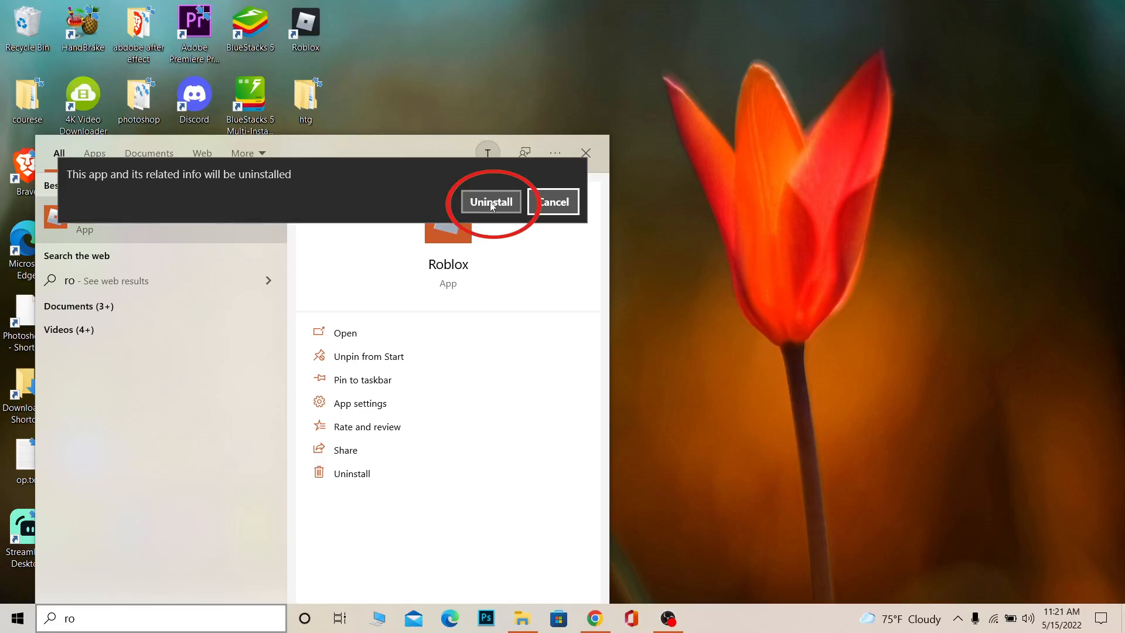
click(490, 201)
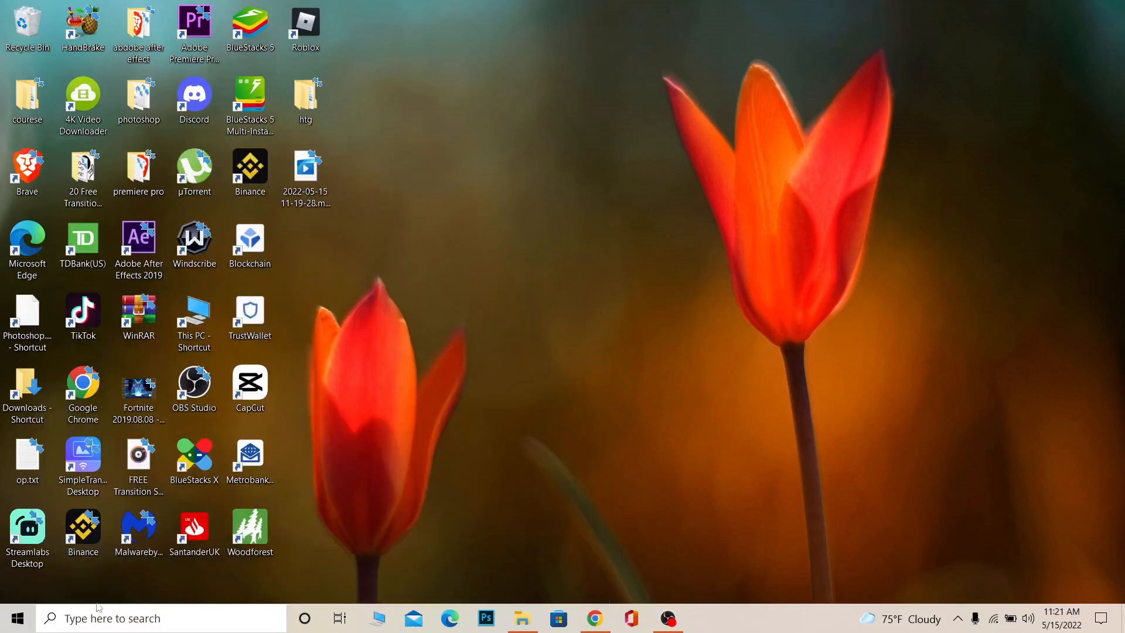
mouse_move(553, 125)
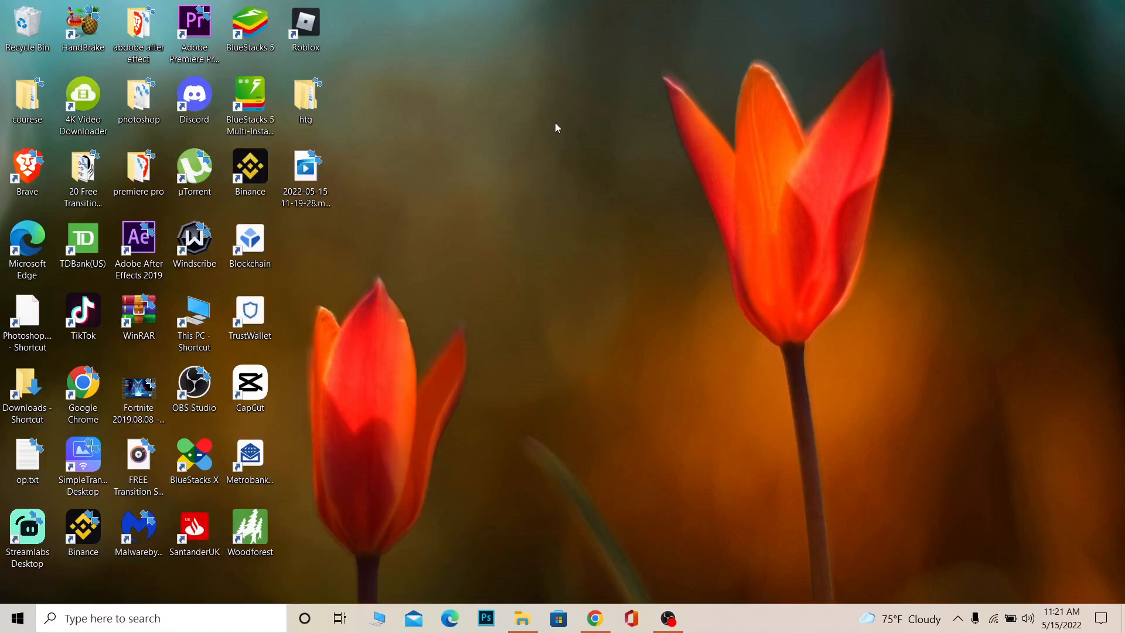
mouse_move(552, 71)
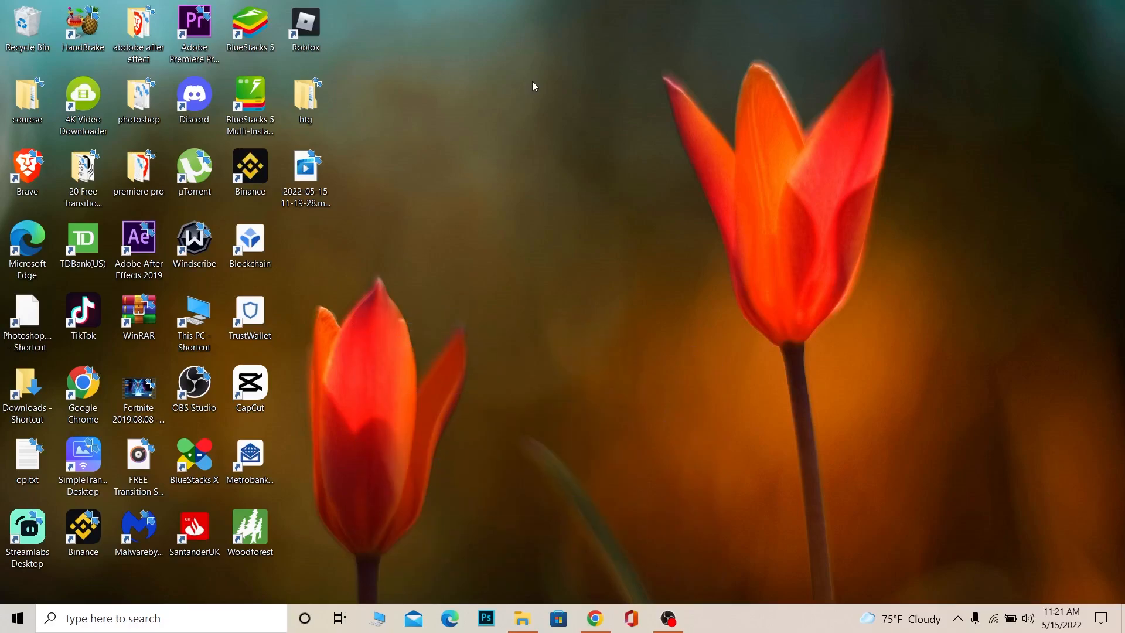
mouse_move(610, 393)
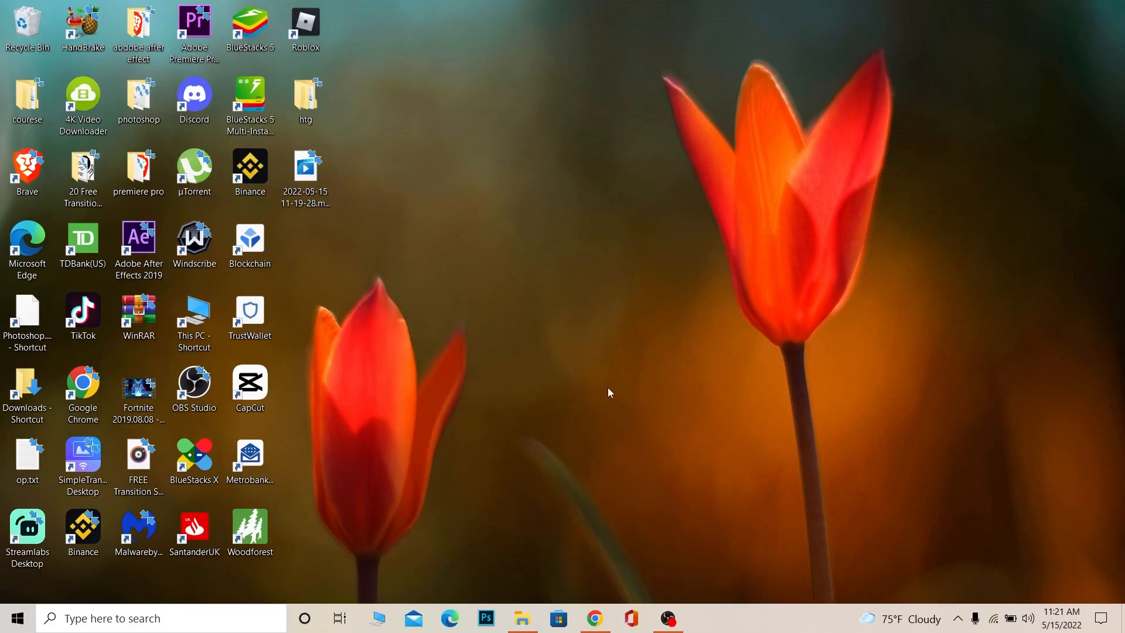